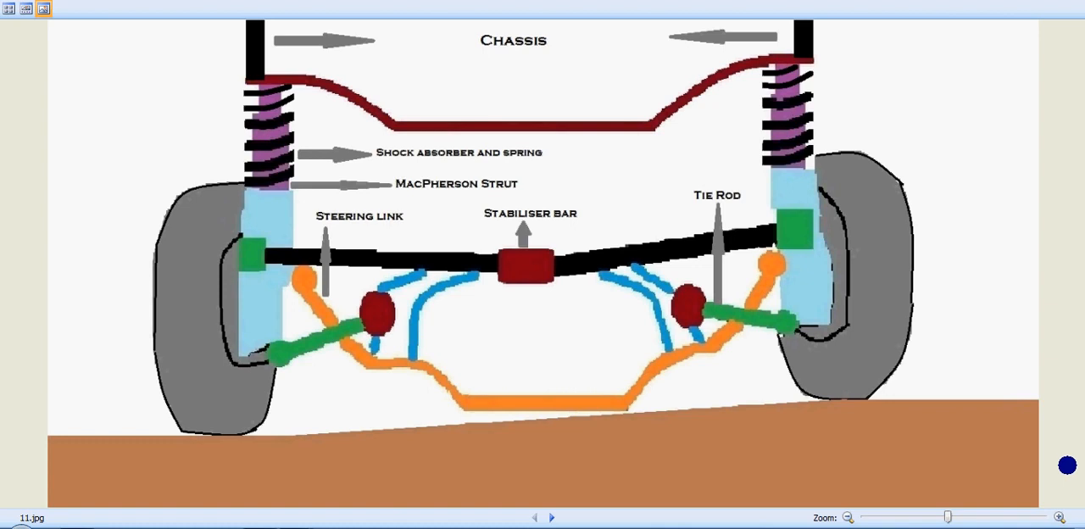
# - Flip from the labelled diagram through the unlabelled and wheel-tilt slides and back, twice
pyautogui.click(551, 517)
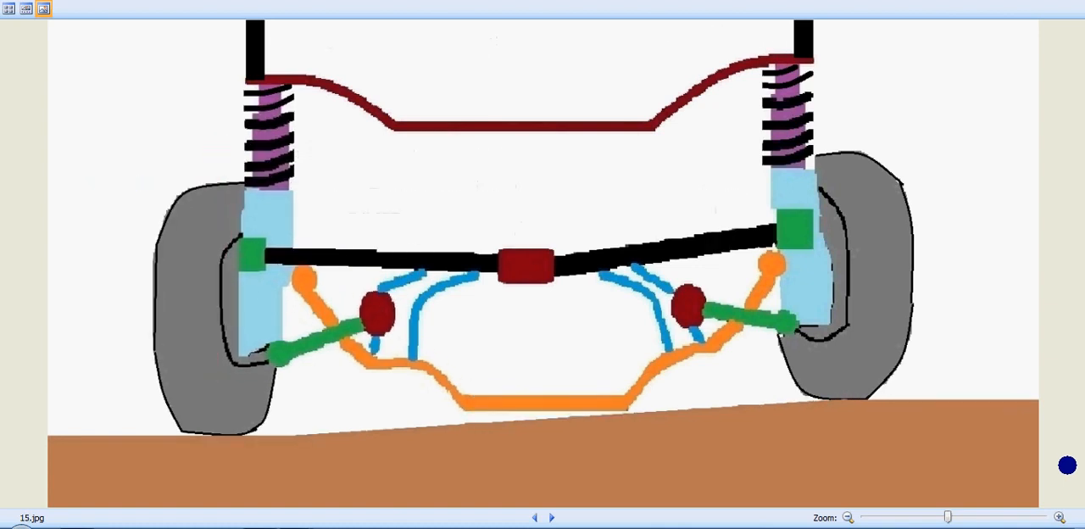
pyautogui.click(549, 517)
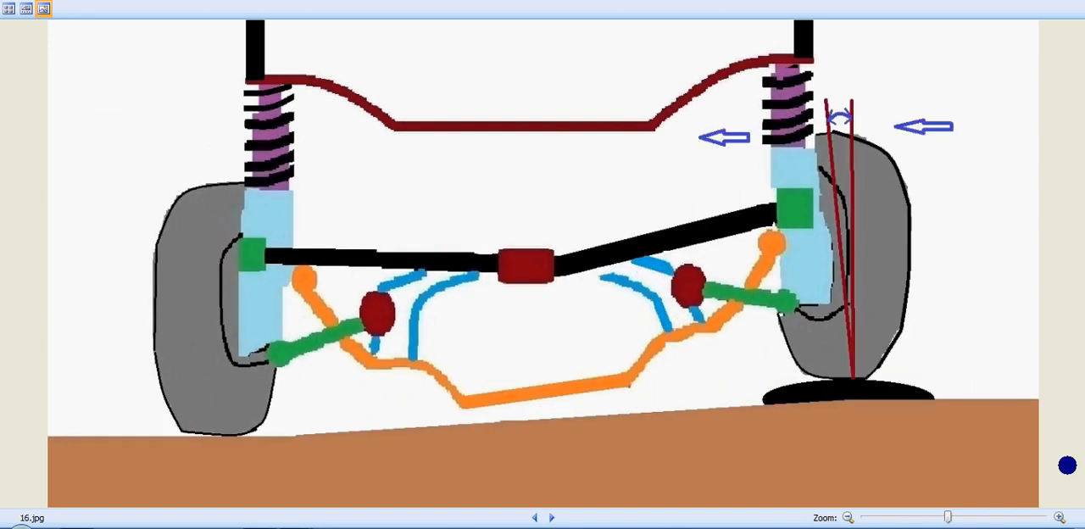
pyautogui.click(535, 517)
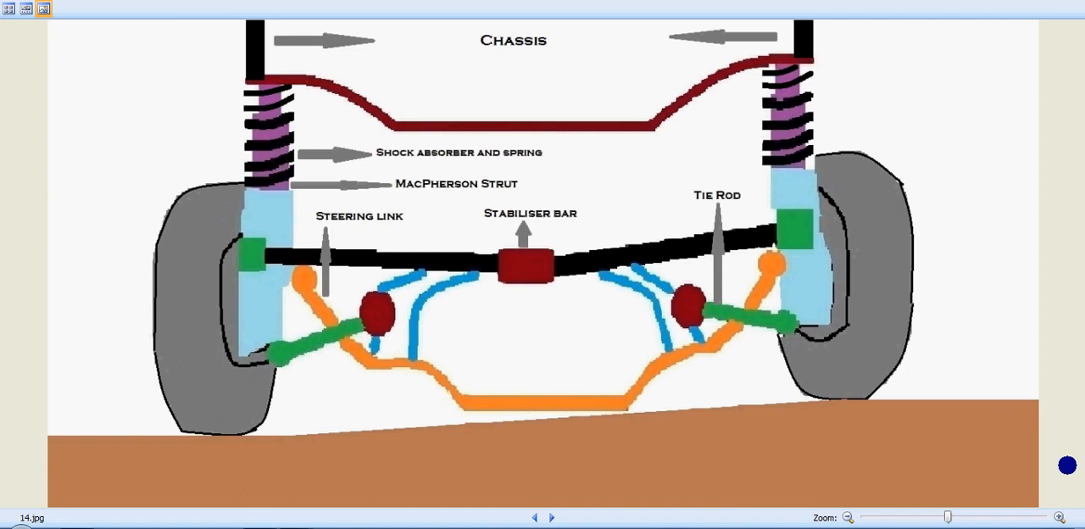
pyautogui.click(551, 518)
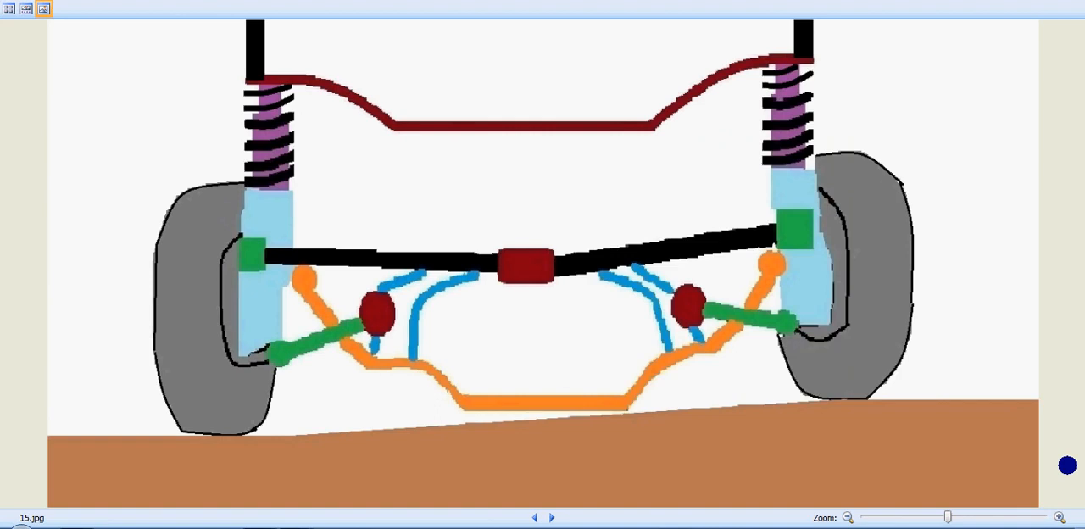
pyautogui.click(549, 517)
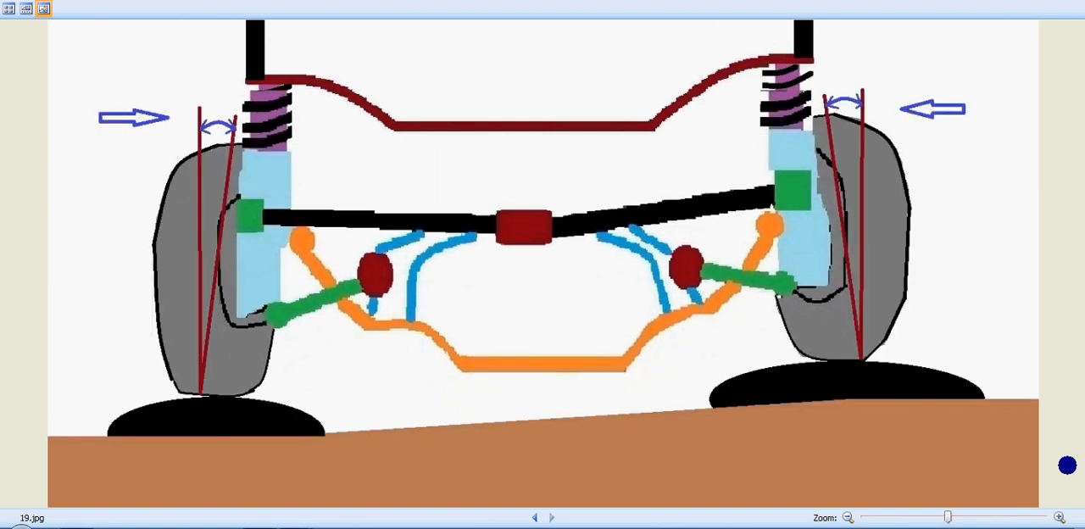
pyautogui.click(534, 517)
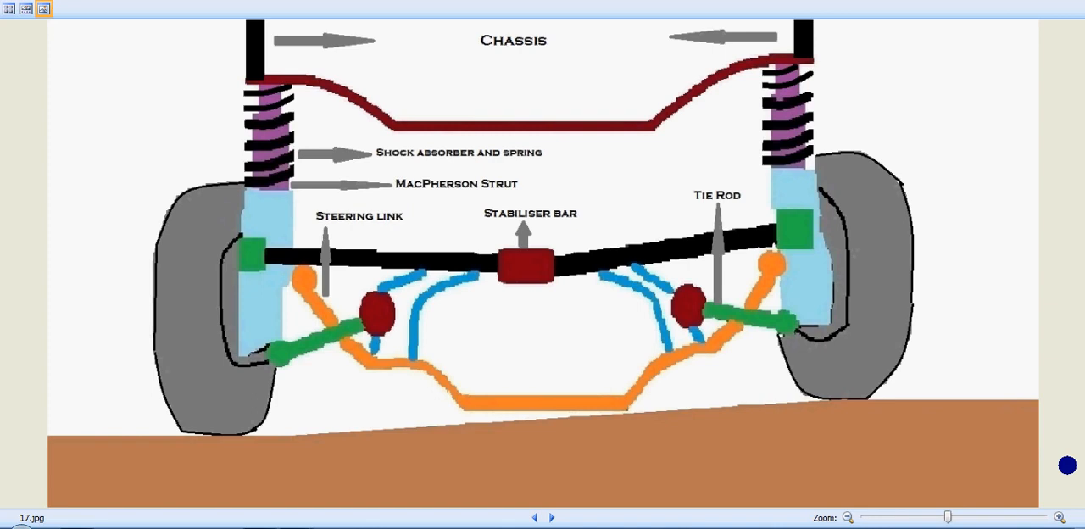
# - Page between the other labelled parts slide and the unlabelled suspension slide, ending on the labelled one
pyautogui.click(550, 517)
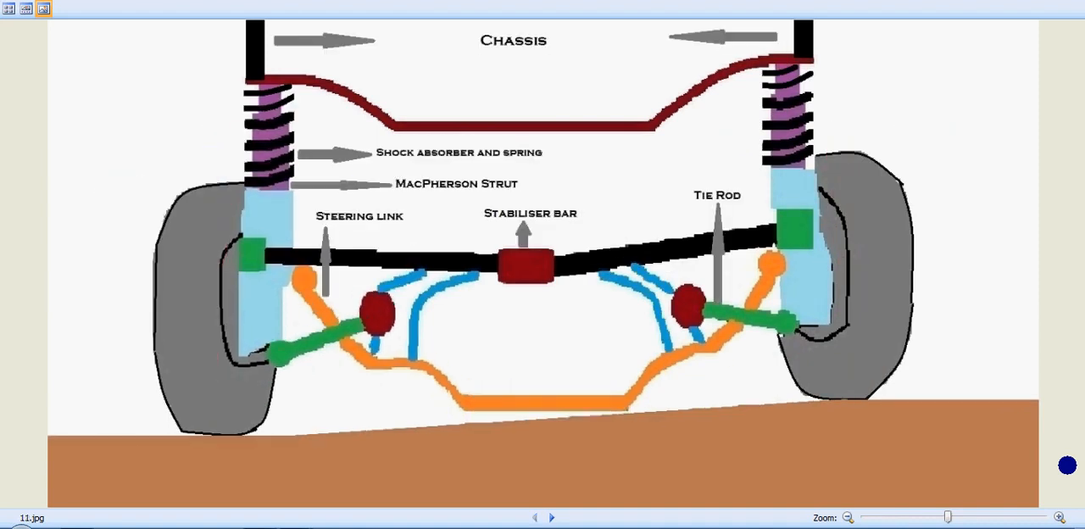
pyautogui.click(551, 517)
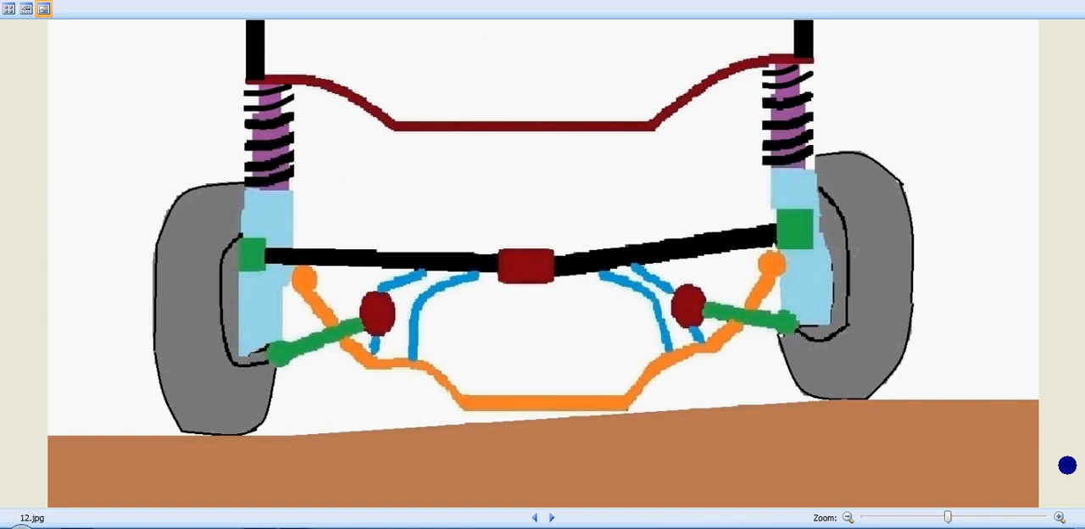
pyautogui.click(536, 517)
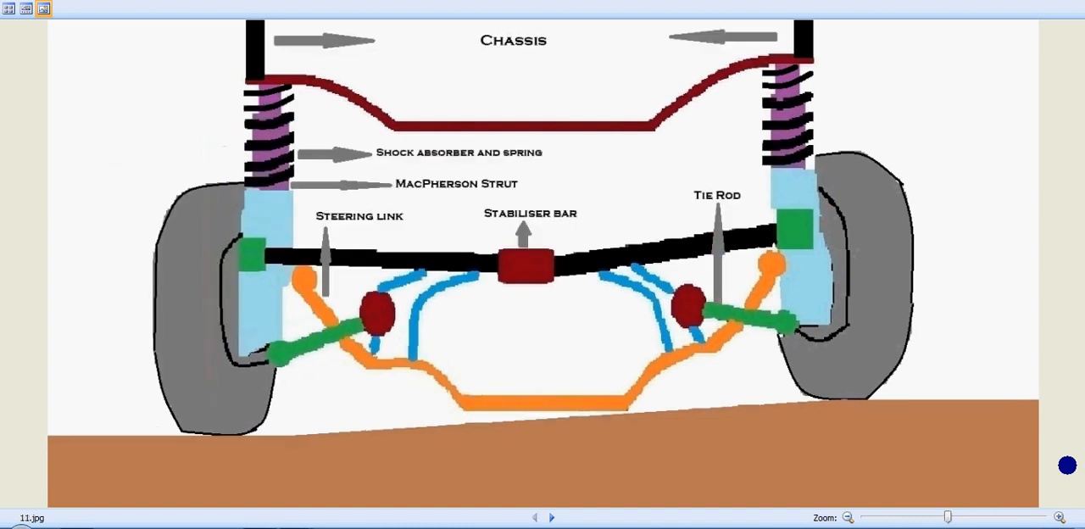
pyautogui.click(551, 517)
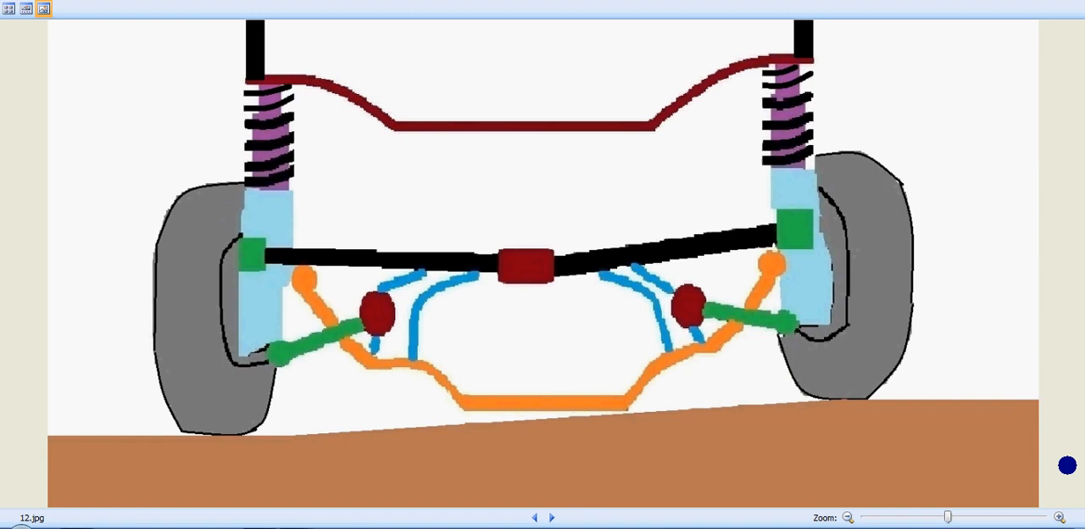
pyautogui.click(551, 517)
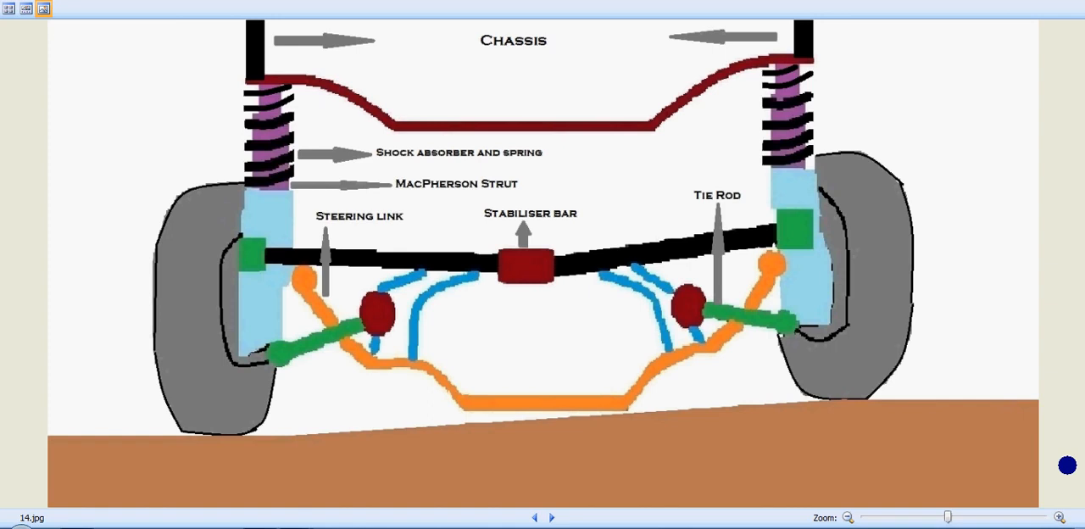
pyautogui.moveTo(410, 165)
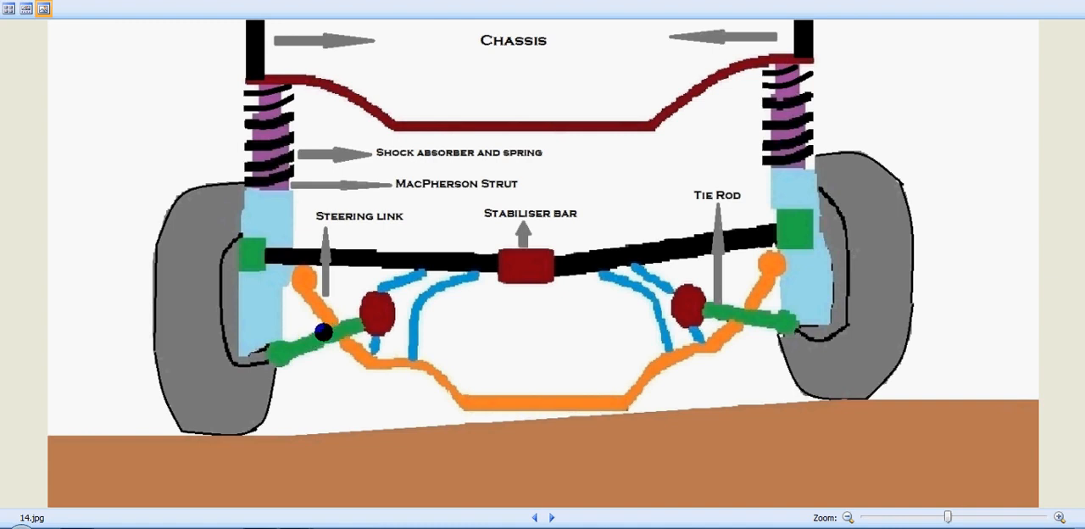
# - Step through the right-wheel and left-wheel bump slides to the level unlabelled suspension slides
pyautogui.click(550, 517)
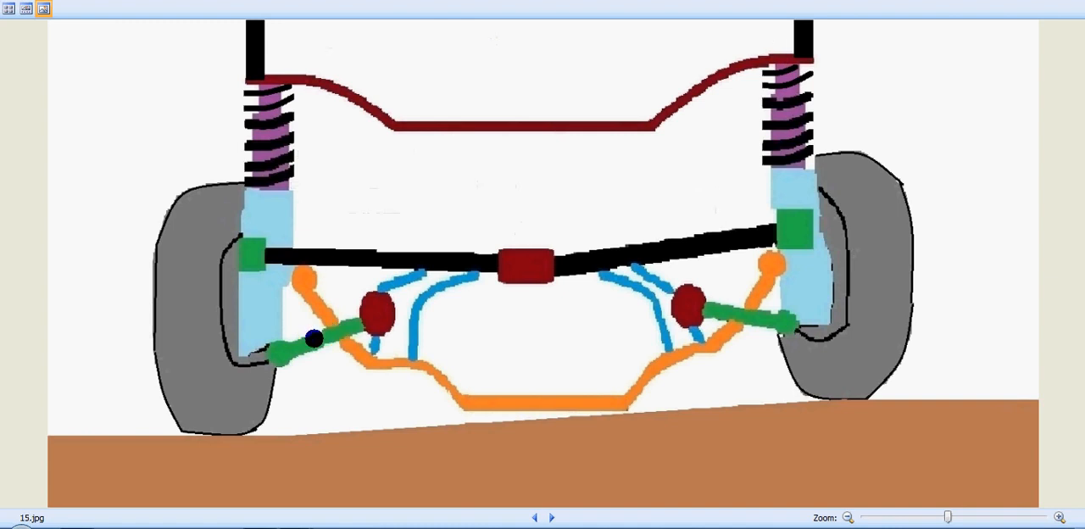
pyautogui.click(550, 517)
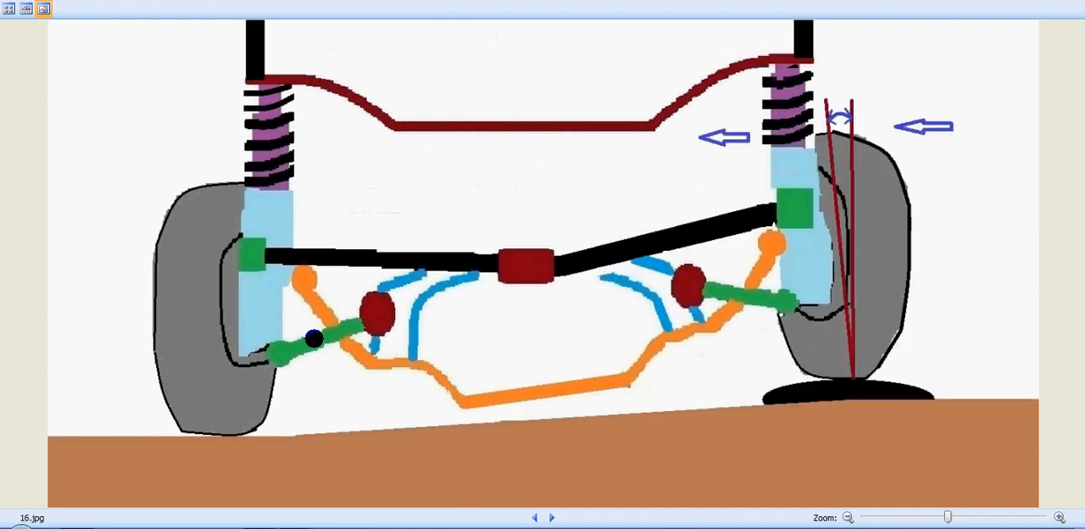
pyautogui.click(534, 517)
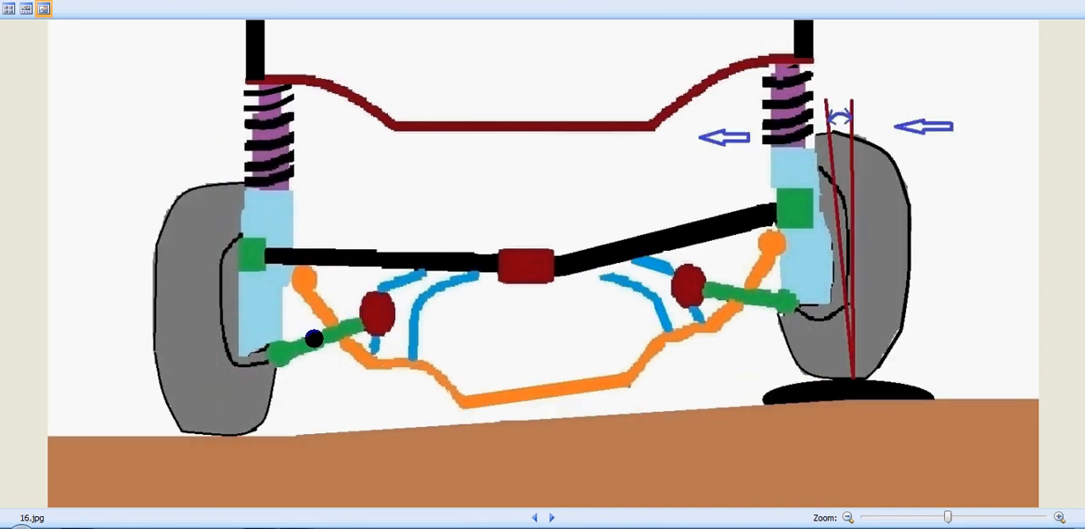
pyautogui.click(535, 517)
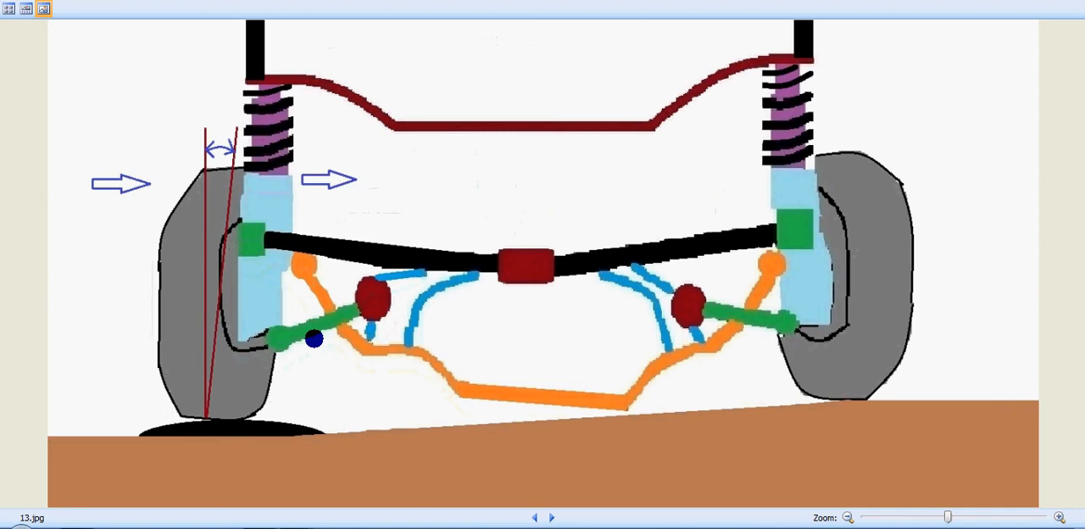
pyautogui.click(551, 517)
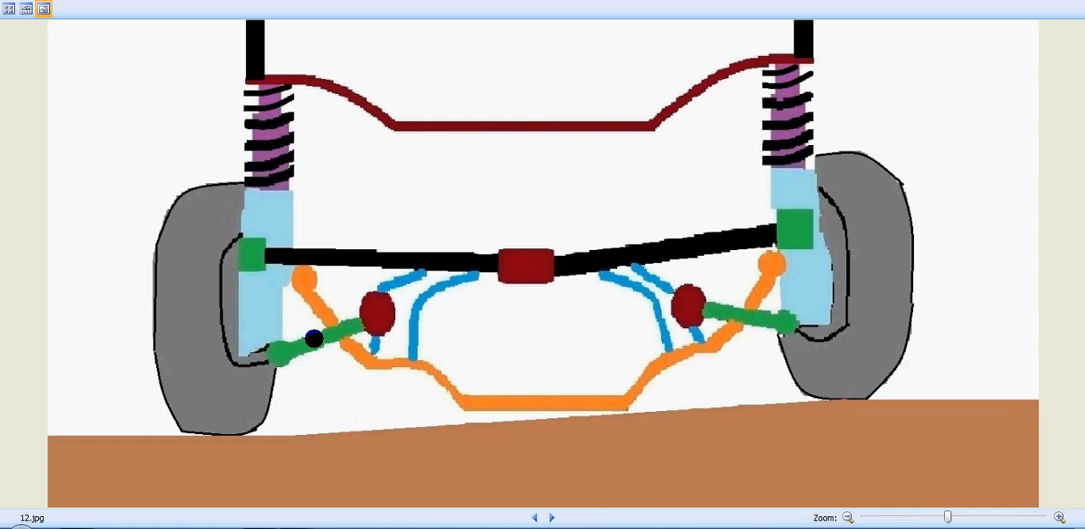
pyautogui.click(551, 518)
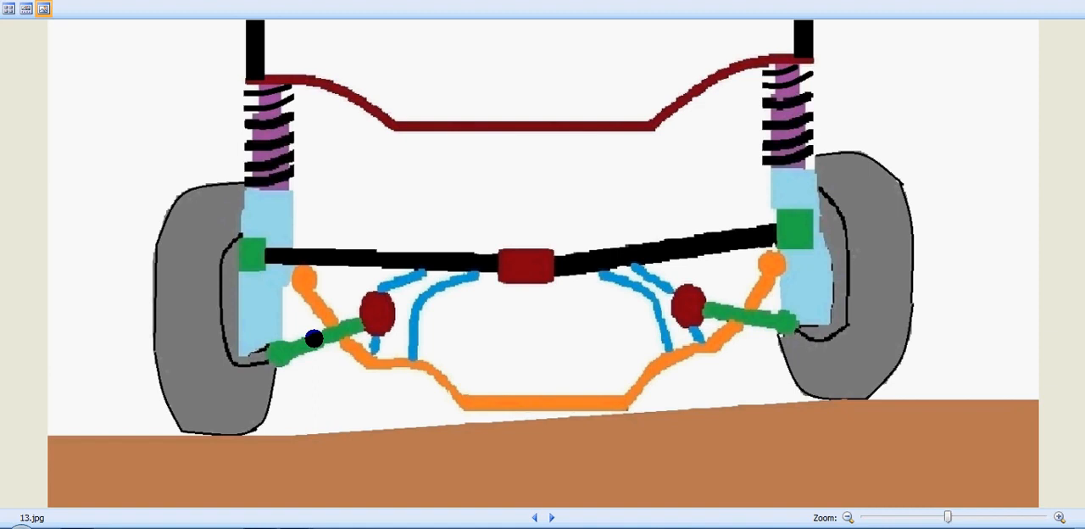
# - Alternate between the plain diagram and the right-wheel camber slide, finishing on the labelled parts diagram
pyautogui.click(549, 519)
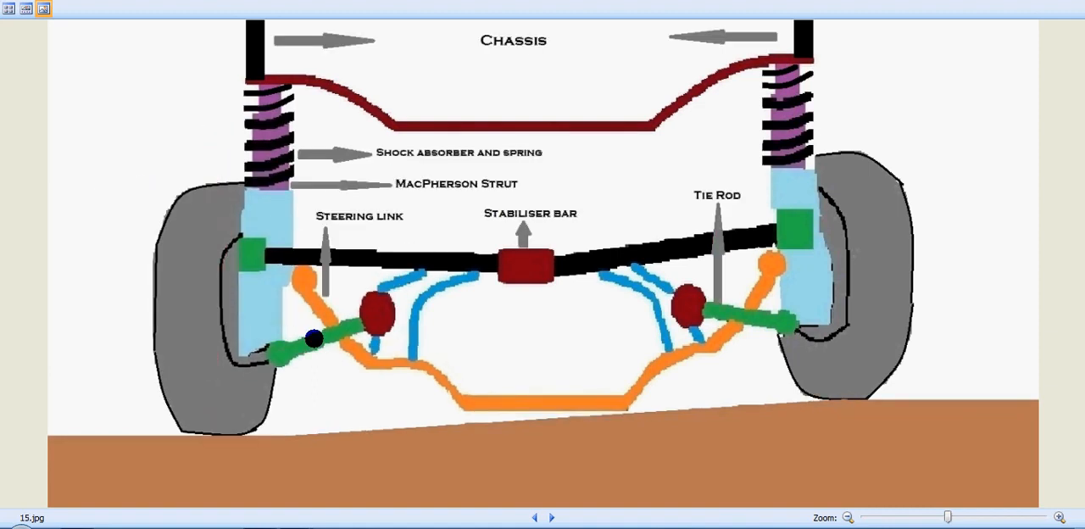
pyautogui.click(549, 517)
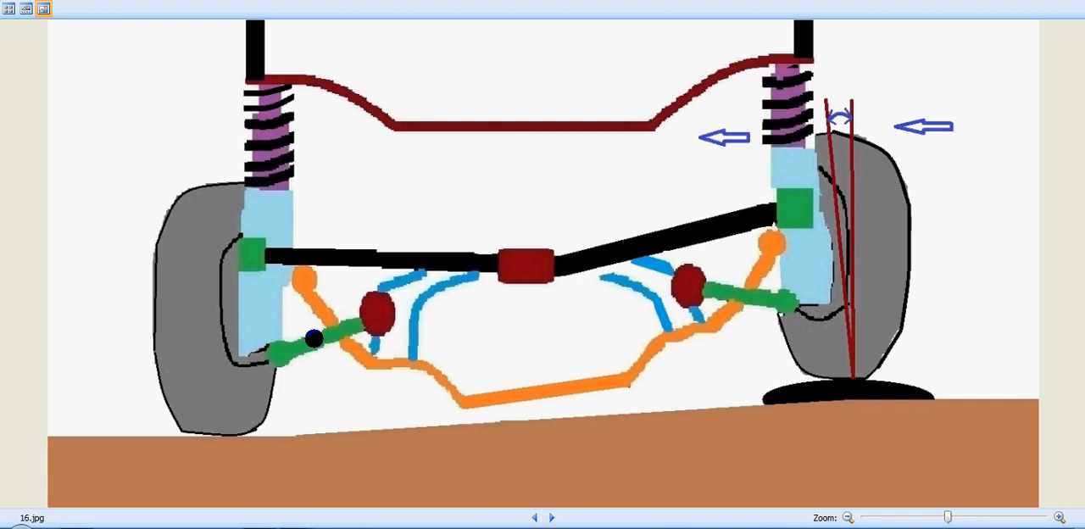
pyautogui.click(534, 517)
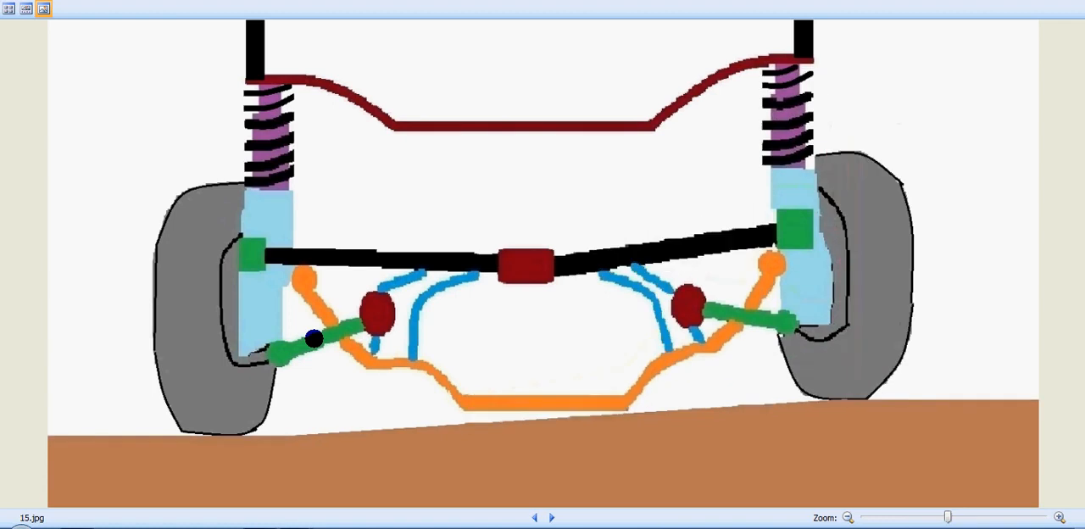
pyautogui.click(549, 519)
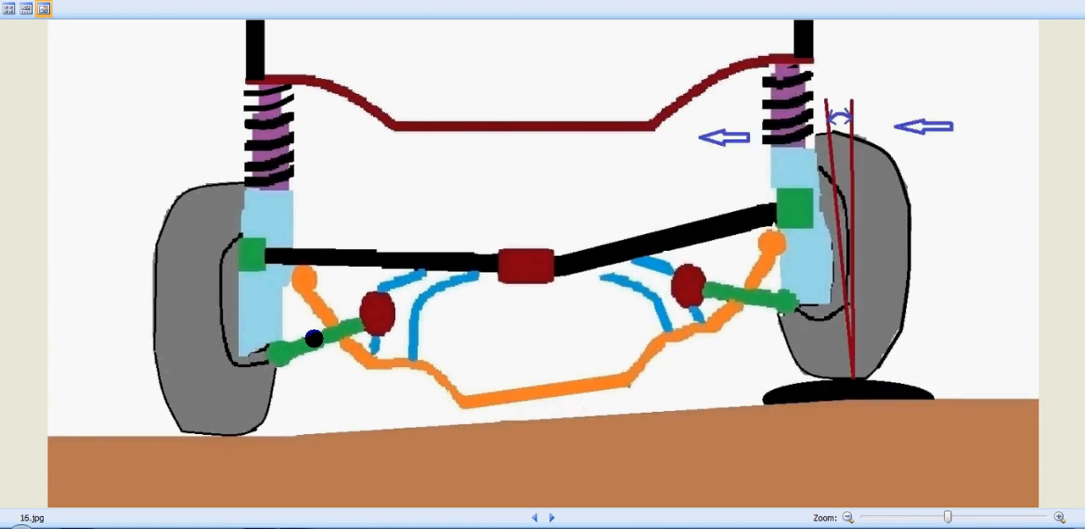
pyautogui.click(535, 517)
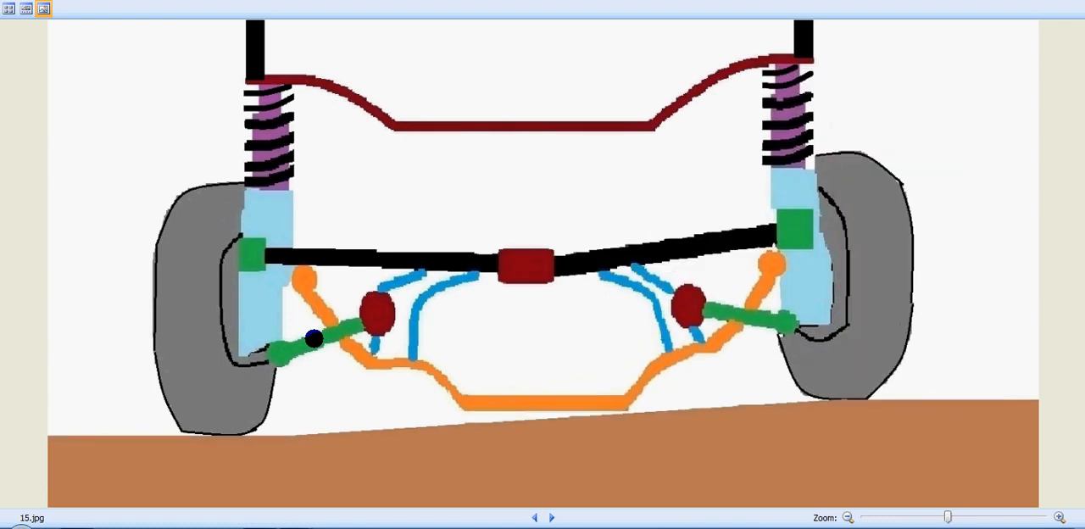
pyautogui.click(551, 517)
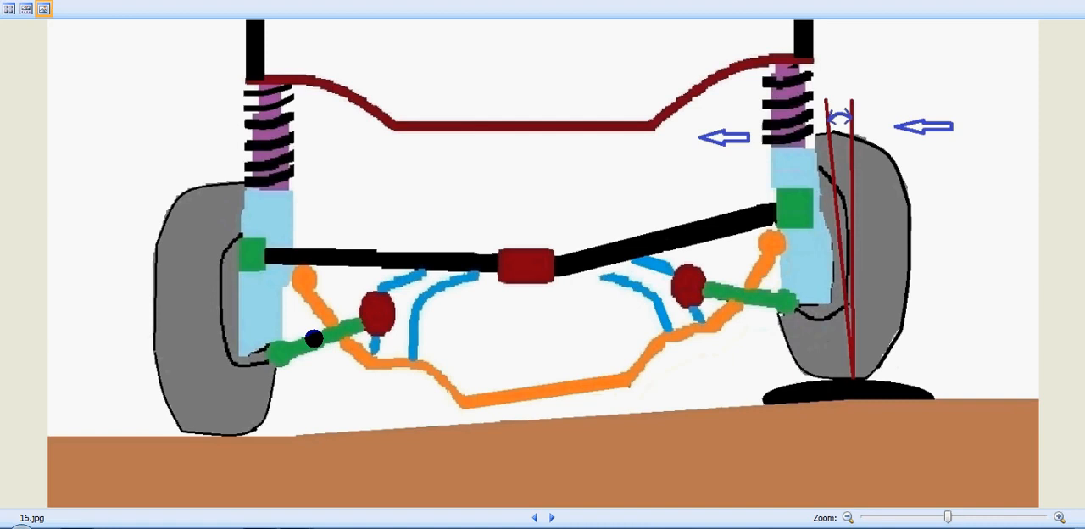
pyautogui.click(536, 517)
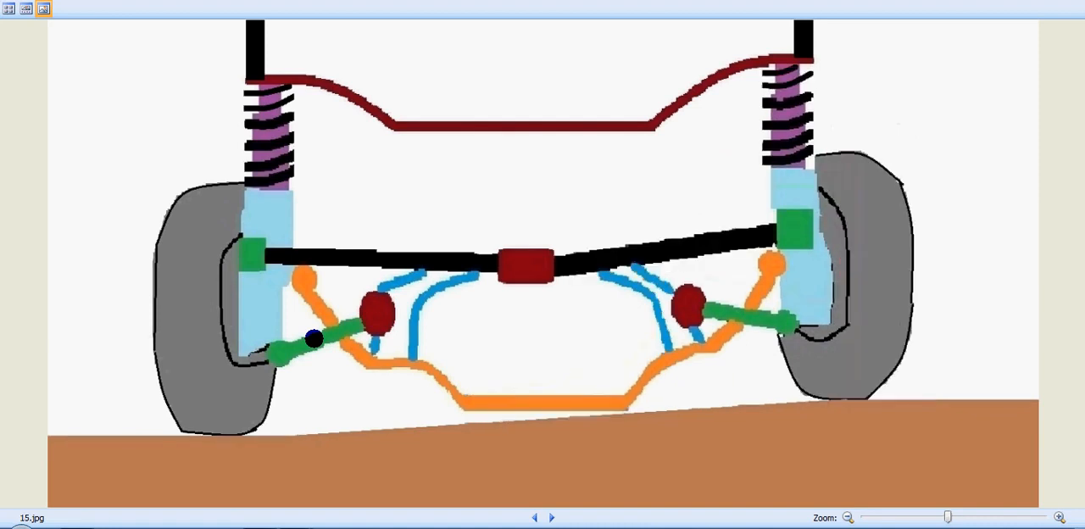
pyautogui.click(550, 517)
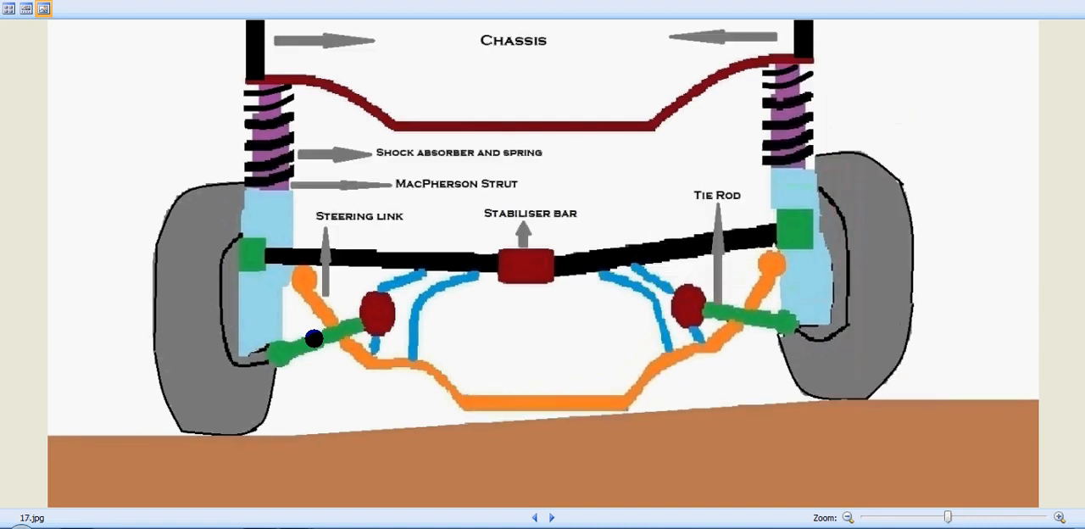
# - Toggle between the both-wheels camber slide and the plain unlabelled diagram three times
pyautogui.click(551, 518)
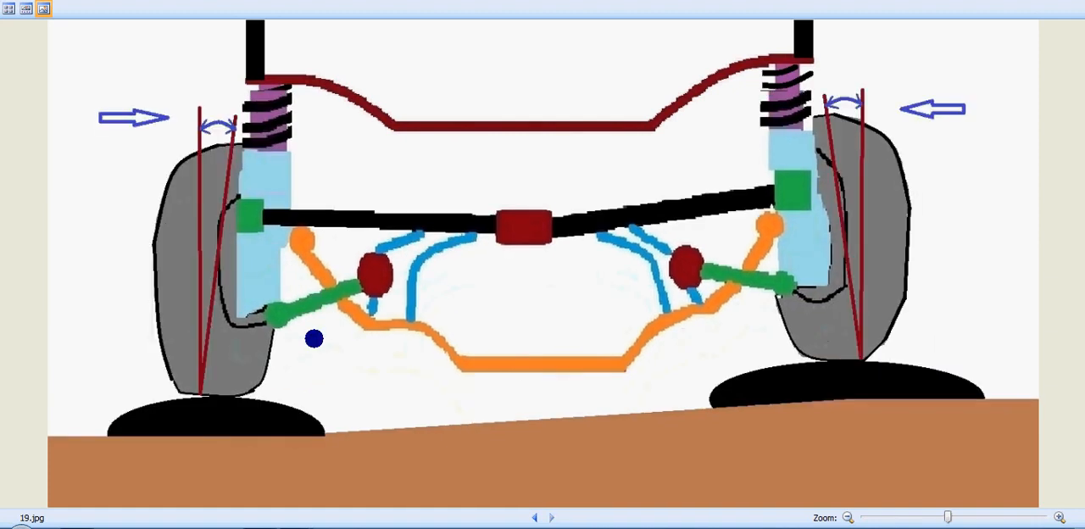
pyautogui.click(535, 517)
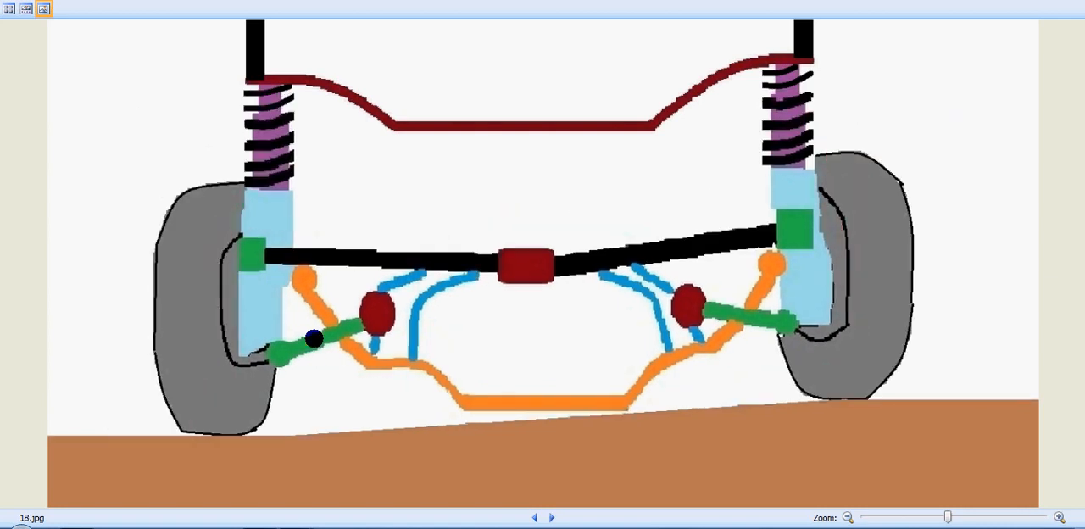
pyautogui.click(551, 519)
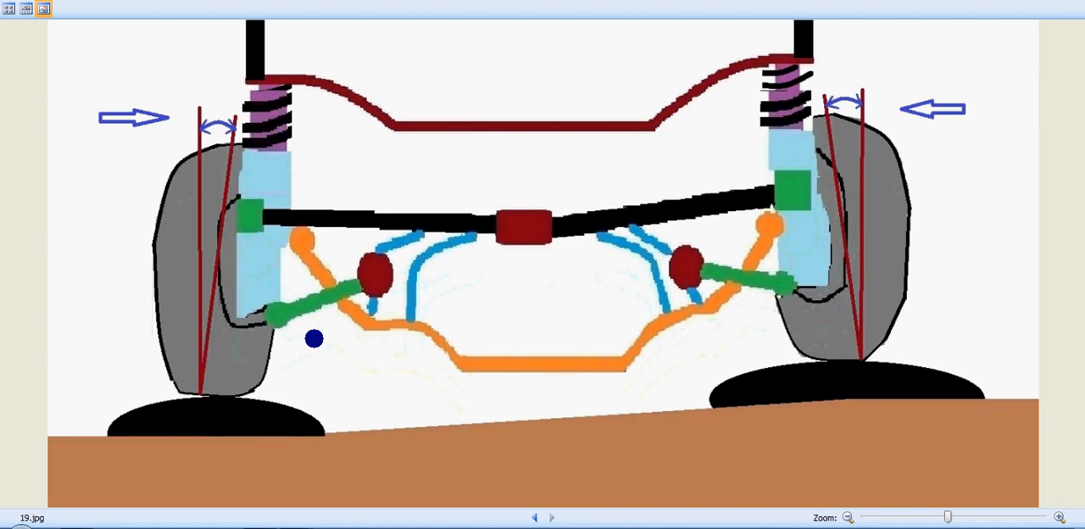
pyautogui.click(536, 517)
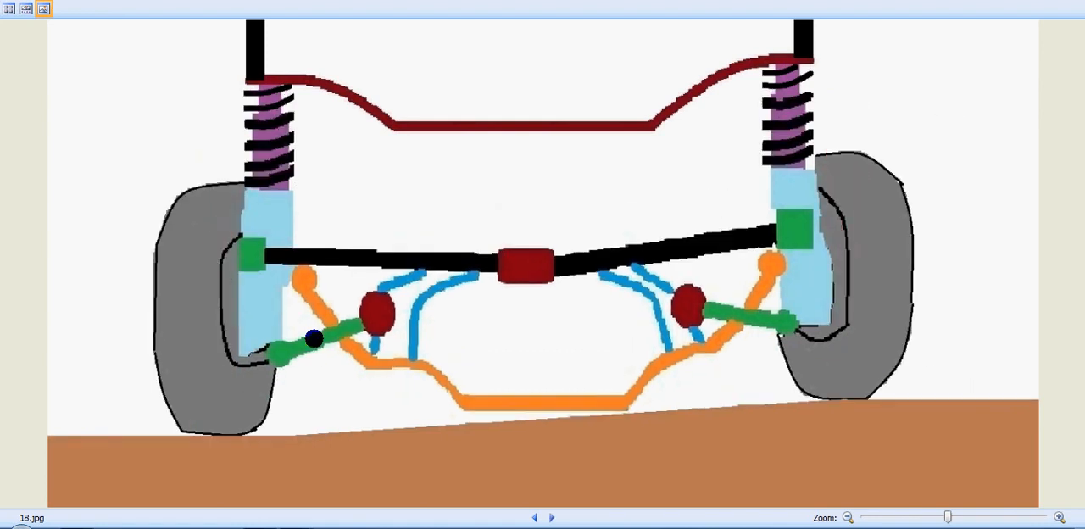
pyautogui.click(551, 517)
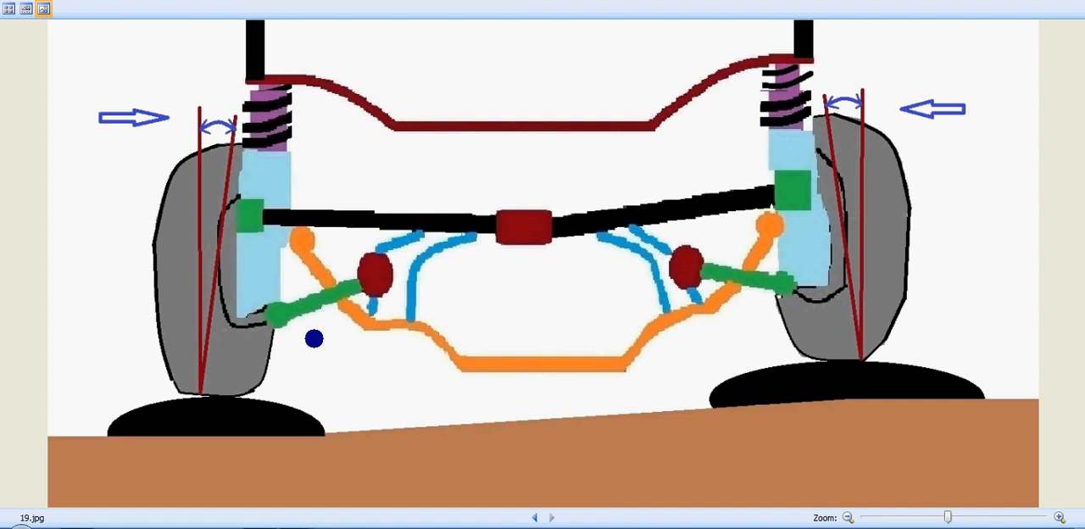
pyautogui.click(536, 517)
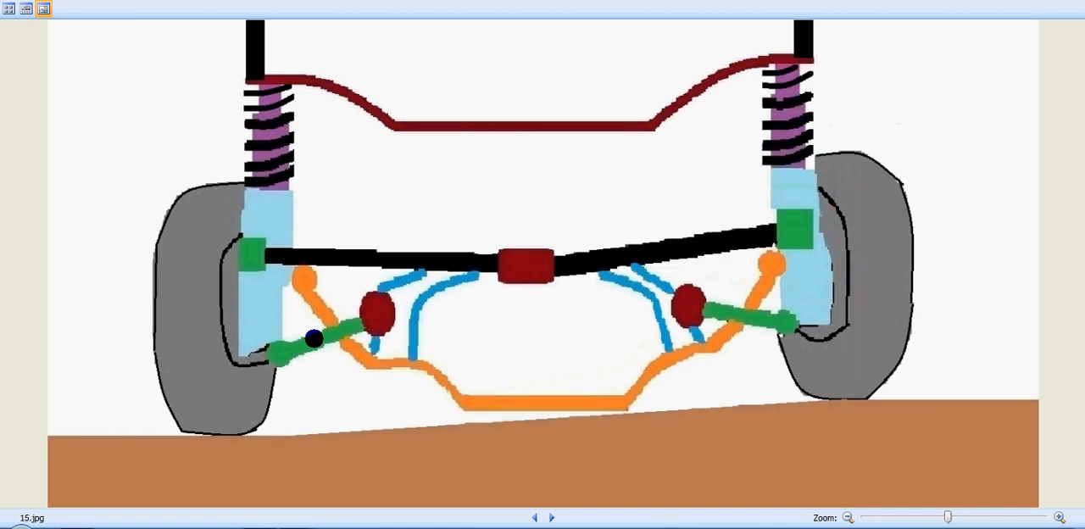
# - Page through the labelled diagram, left-wheel and both-wheels camber slides, ending on the plain diagram
pyautogui.click(549, 519)
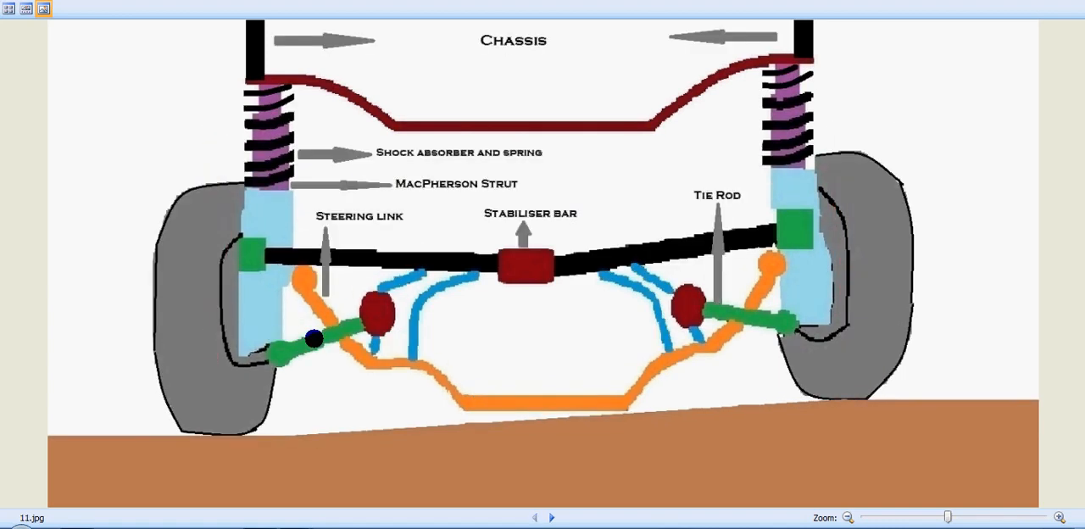
pyautogui.click(549, 517)
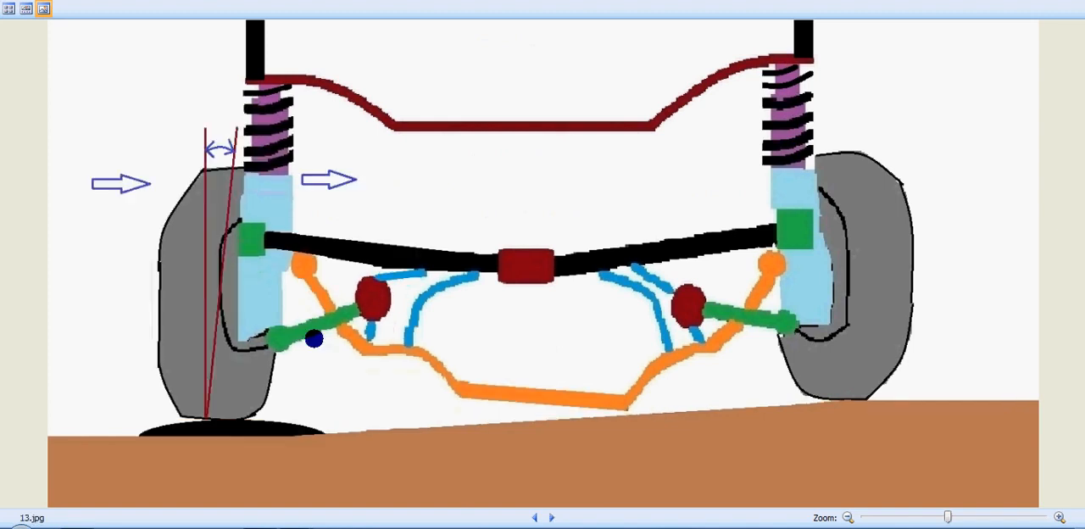
pyautogui.click(550, 517)
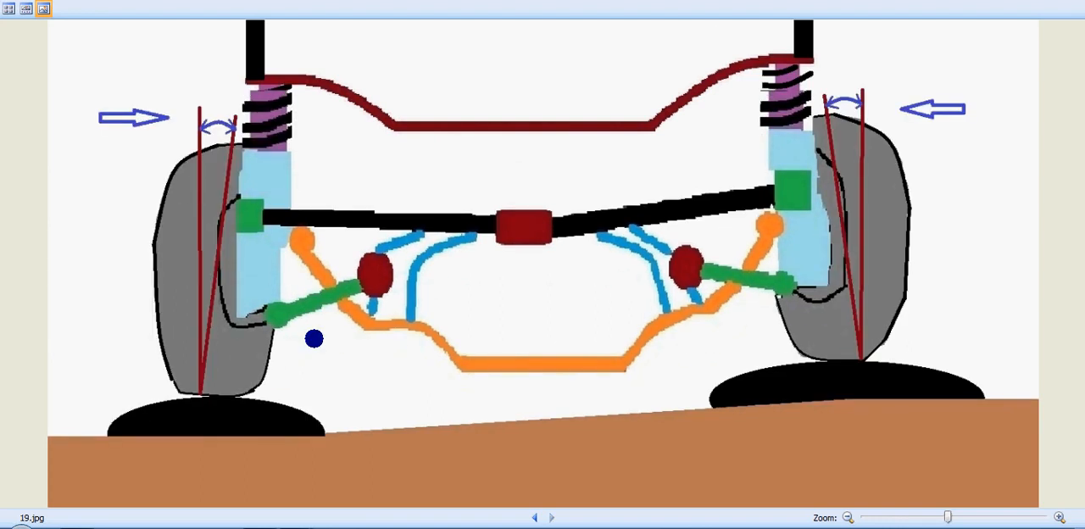
pyautogui.click(536, 517)
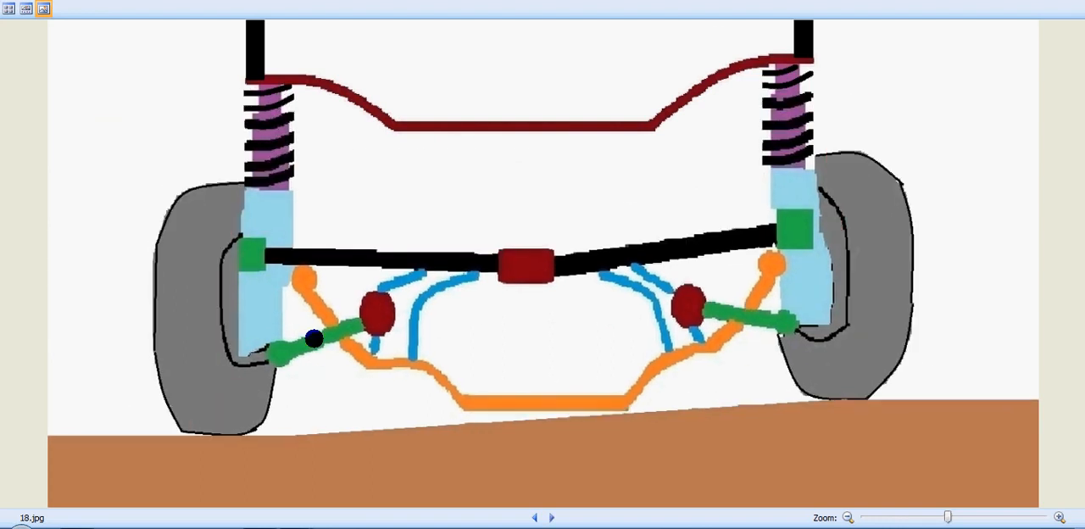